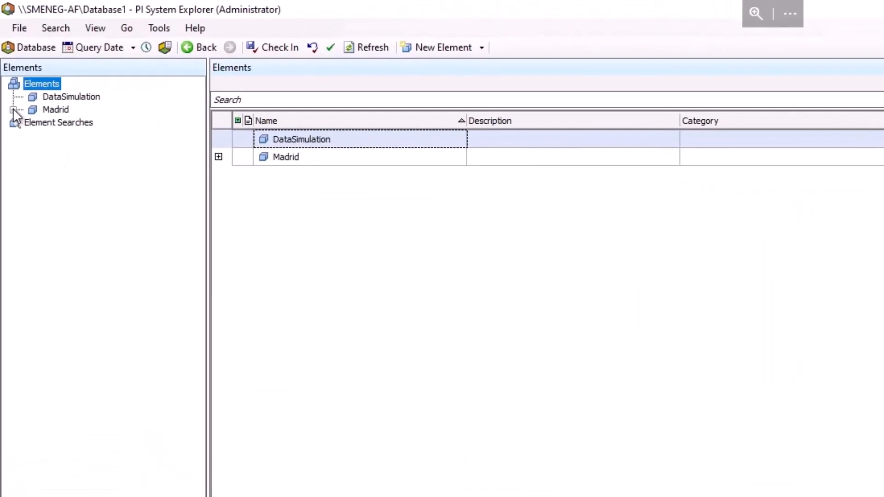
# Expand Madrid and its production lines to reveal Pump01, Pump02 and Pump03.
pyautogui.click(15, 109)
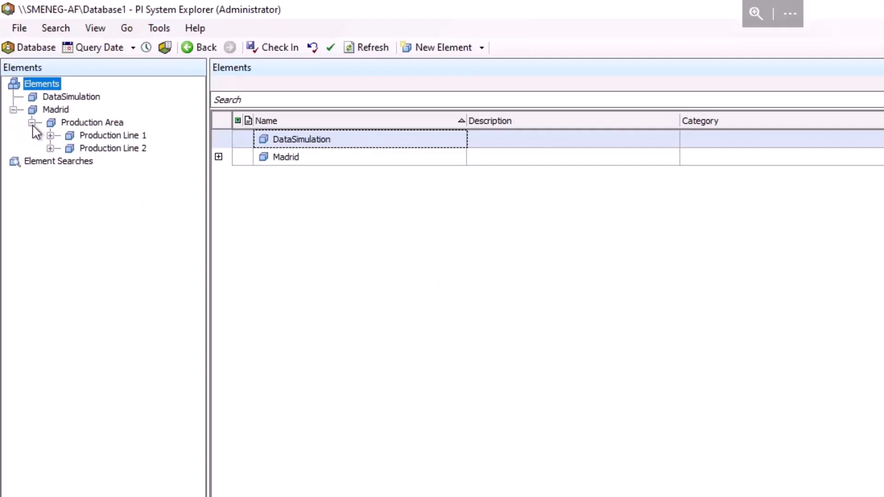
pyautogui.click(50, 136)
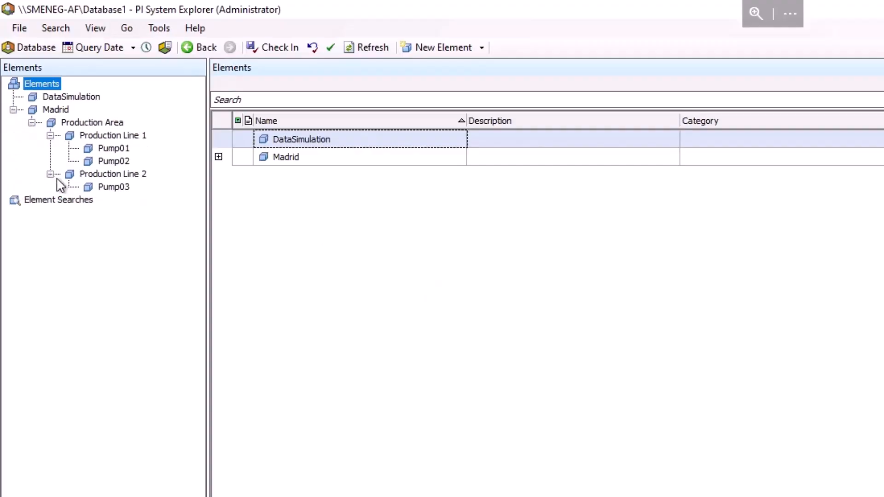
pyautogui.moveTo(112, 148)
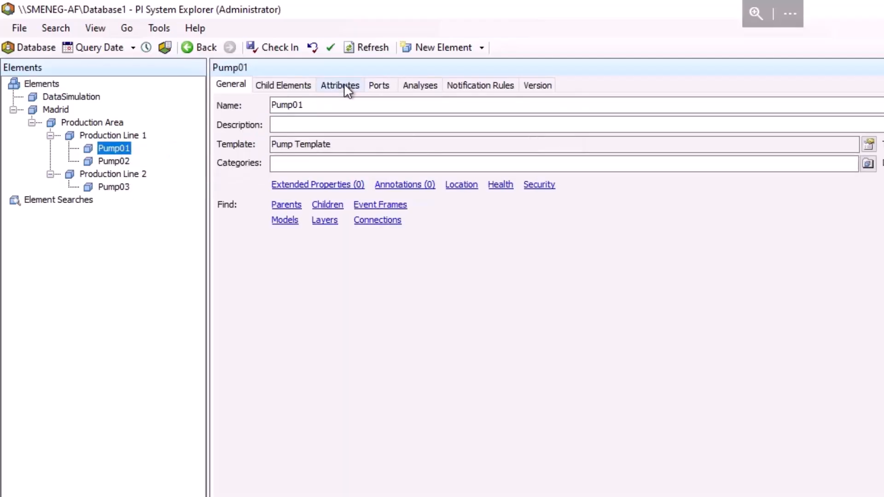
# Show Pump01's attributes (Power, DischPress, FlowRate, Status, SuctPress) and their values.
pyautogui.click(340, 85)
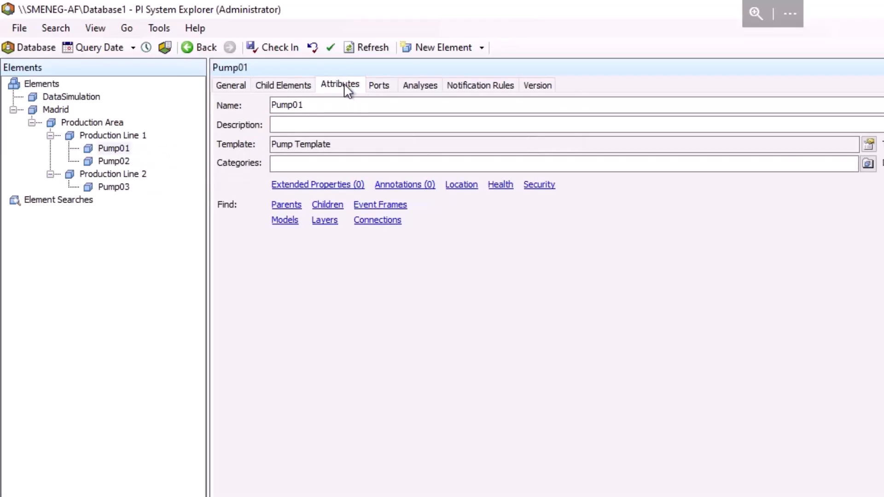
pyautogui.click(340, 85)
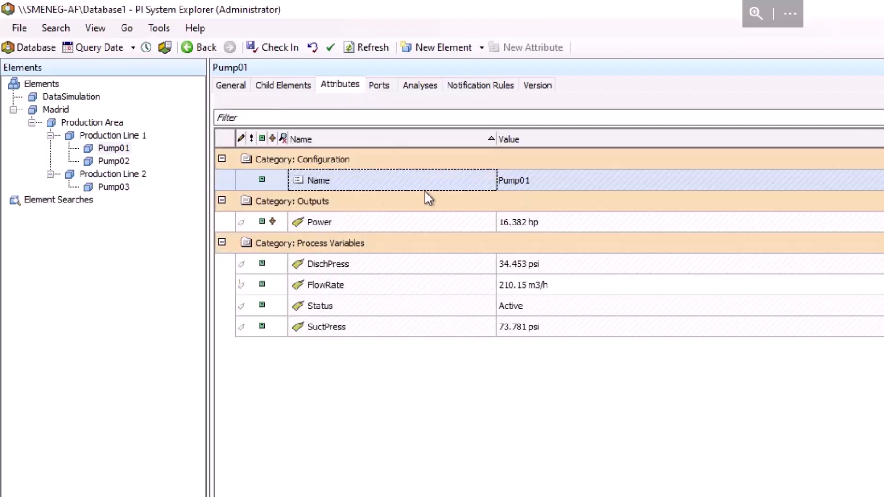
pyautogui.moveTo(385, 350)
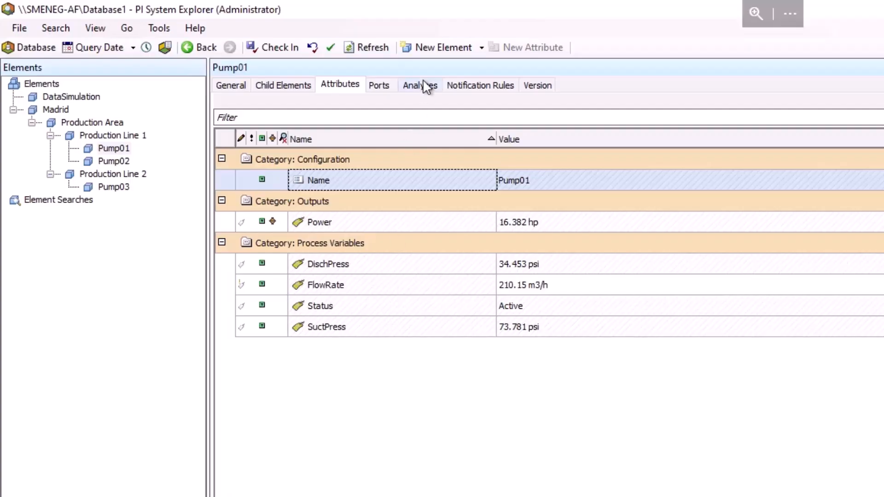
pyautogui.click(420, 84)
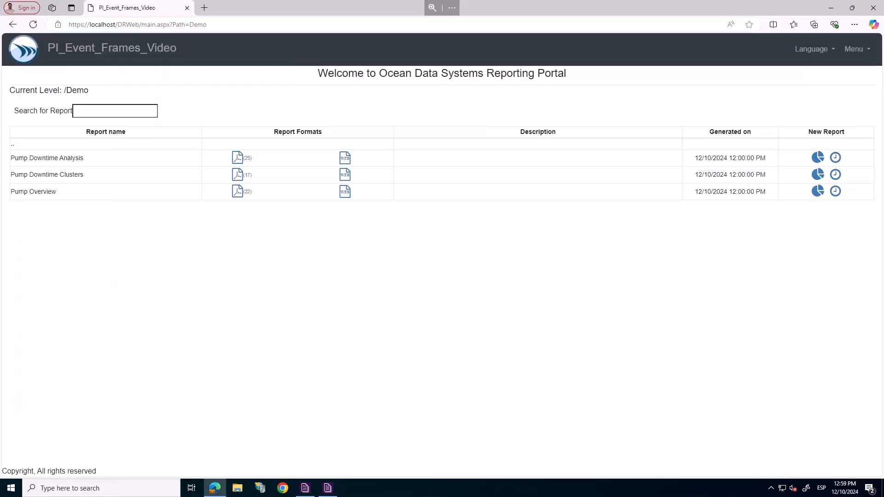
# Open Pump Overview with start 12/07/2024 midnight and confirm the end time.
pyautogui.click(344, 192)
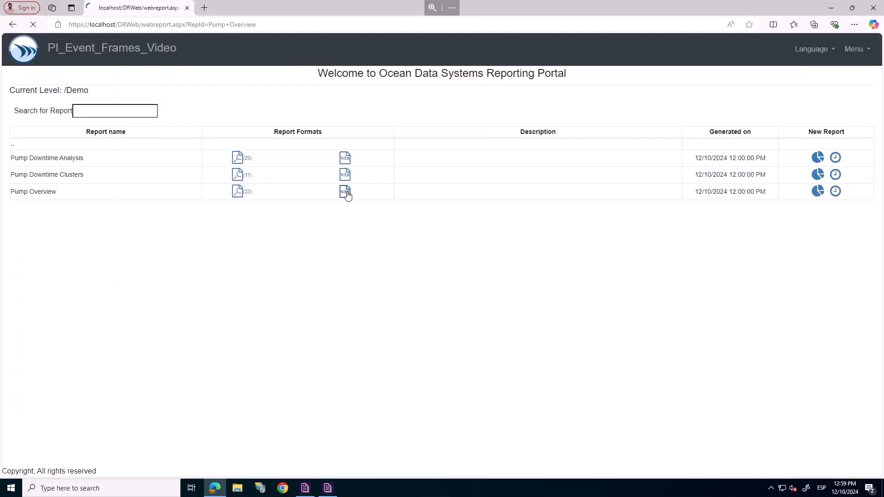
pyautogui.click(344, 192)
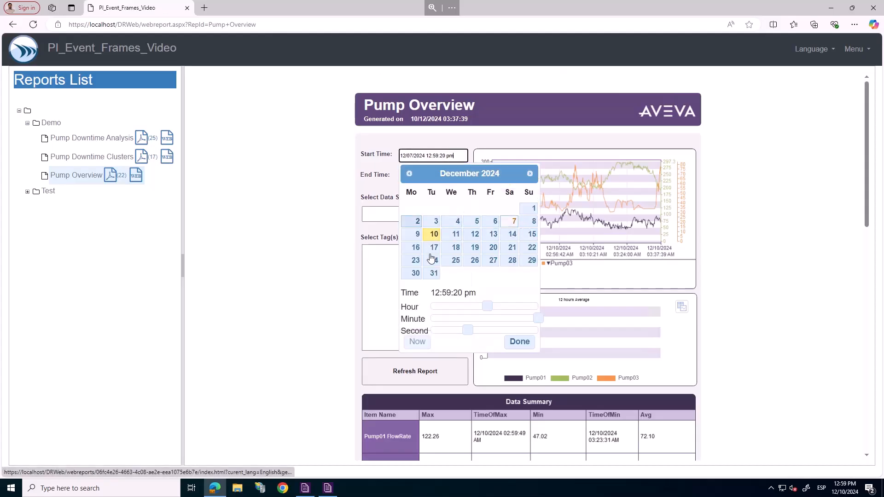
pyautogui.moveTo(487, 305); pyautogui.dragTo(431, 305)
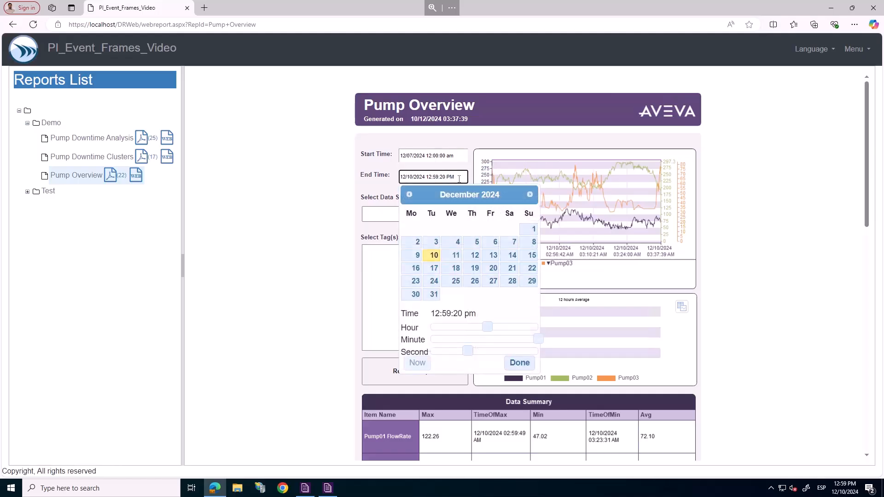
pyautogui.click(518, 363)
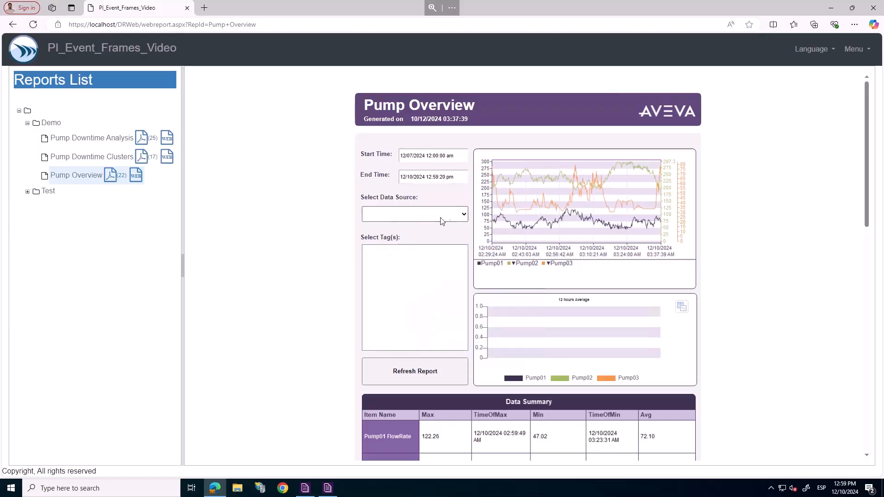
# Refresh Pump Overview with PI_AF_Database1 FlowRate tags and show the 12-hour averages table.
pyautogui.click(414, 213)
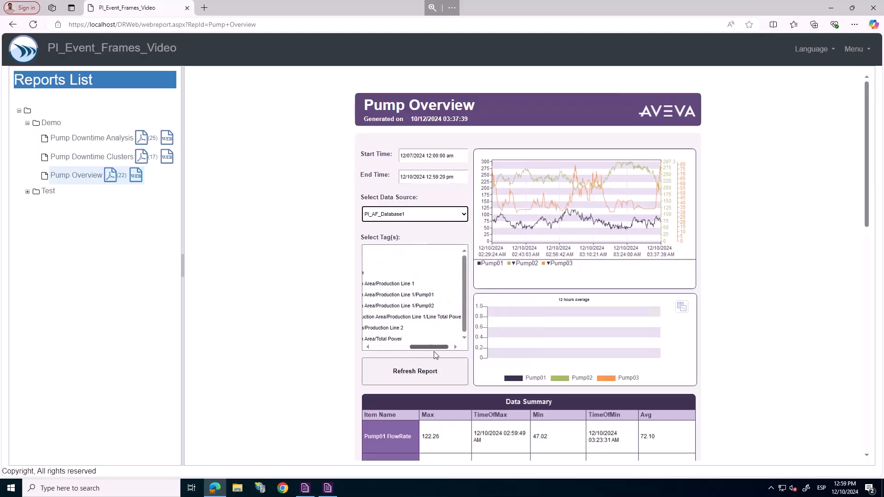
pyautogui.moveTo(431, 348); pyautogui.dragTo(390, 347)
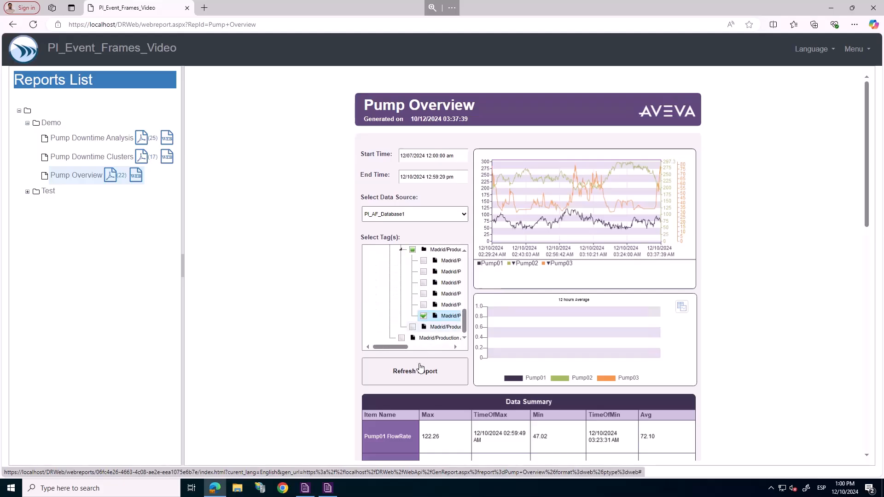
pyautogui.click(414, 371)
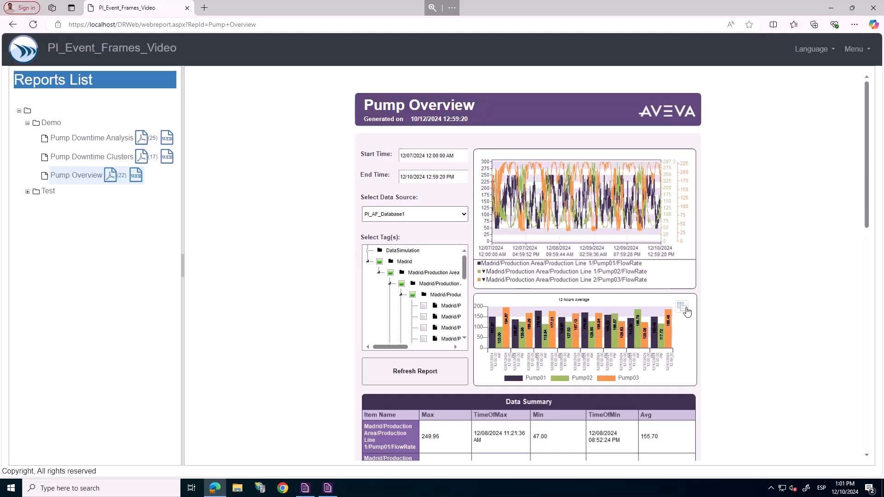
pyautogui.click(681, 306)
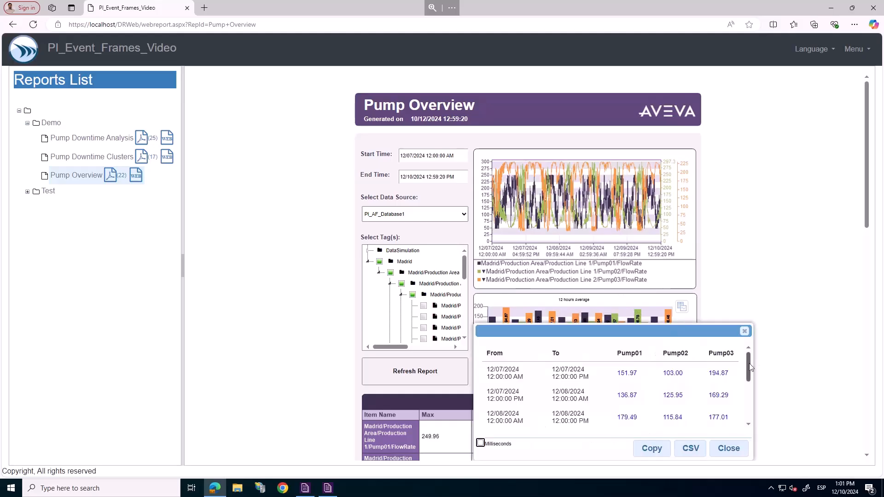
# Scroll down to the Data Summary and downtime Events Summary tables.
pyautogui.scroll(-3)
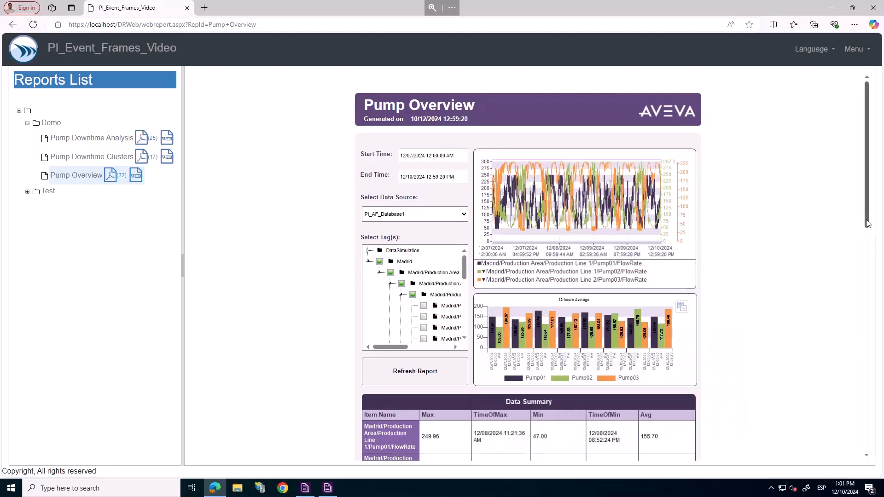
pyautogui.scroll(-3)
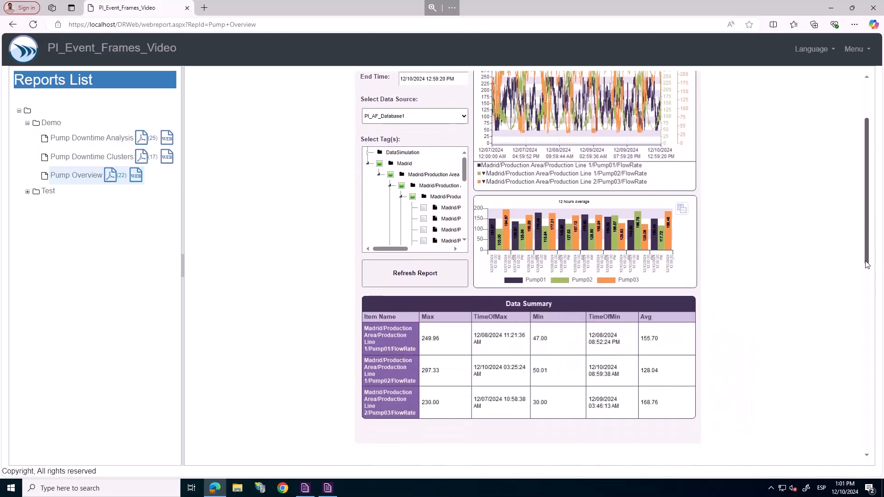
pyautogui.scroll(-3)
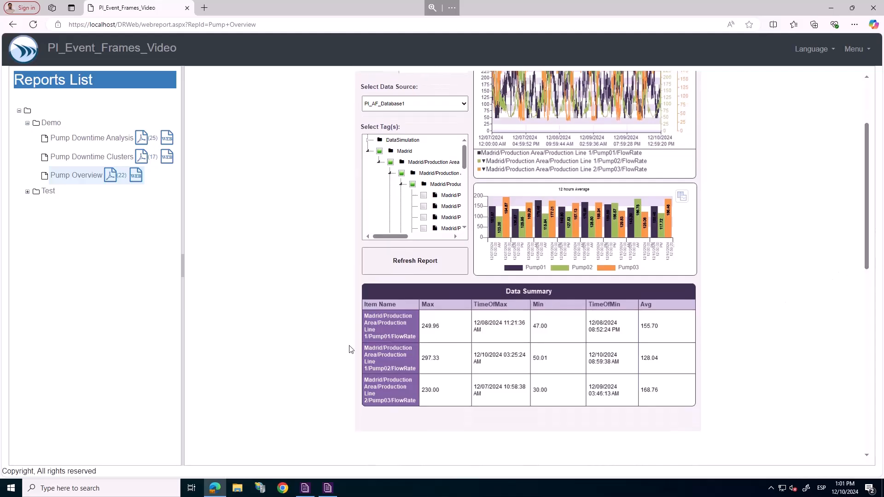
pyautogui.moveTo(823, 262)
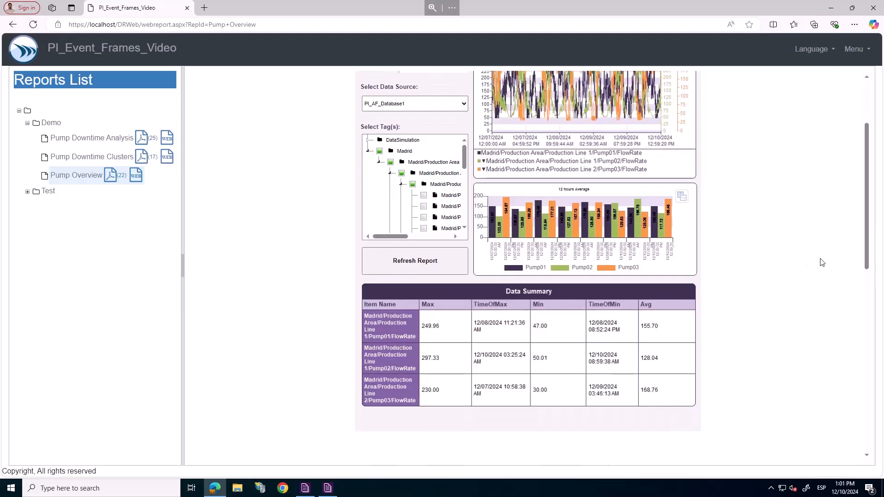
pyautogui.scroll(-3)
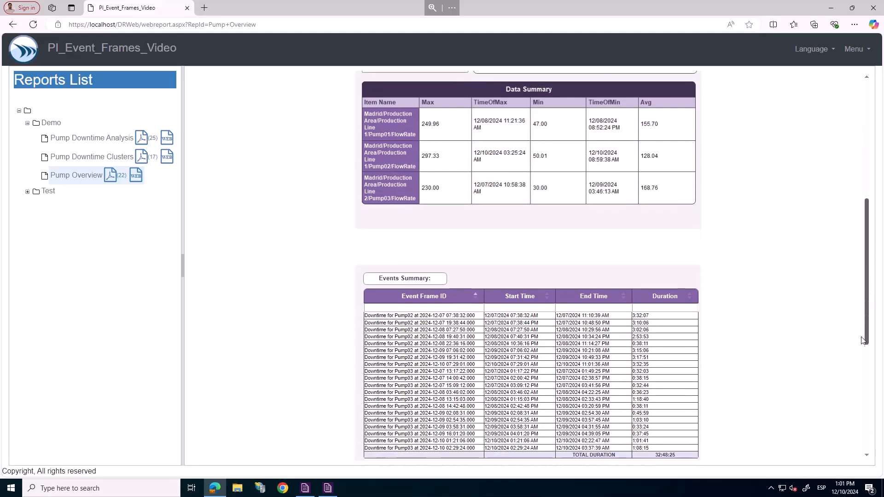
pyautogui.scroll(-3)
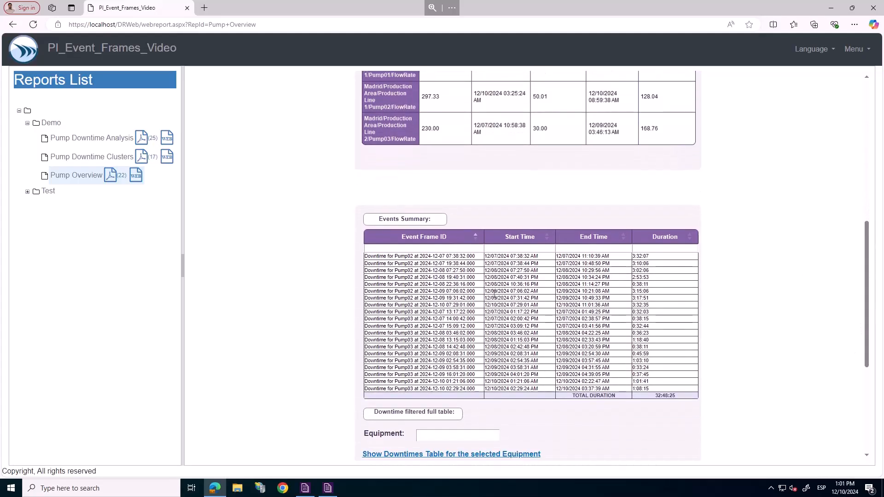
# Filter the events summary to Pump02 and show its downtime filtered events table.
pyautogui.click(422, 247)
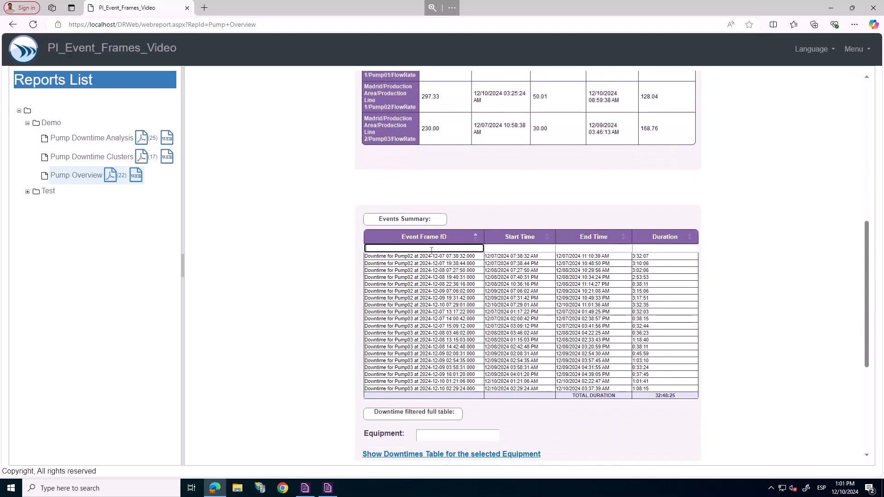
pyautogui.write('Pump02')
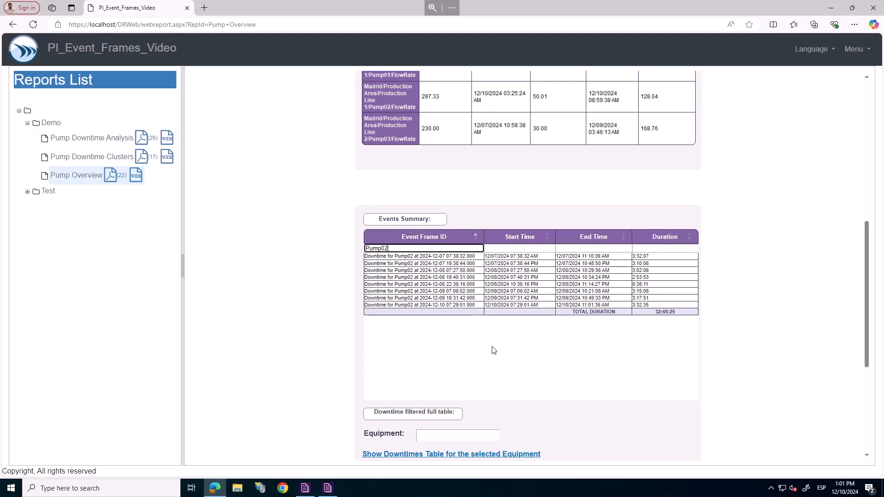
pyautogui.scroll(-3)
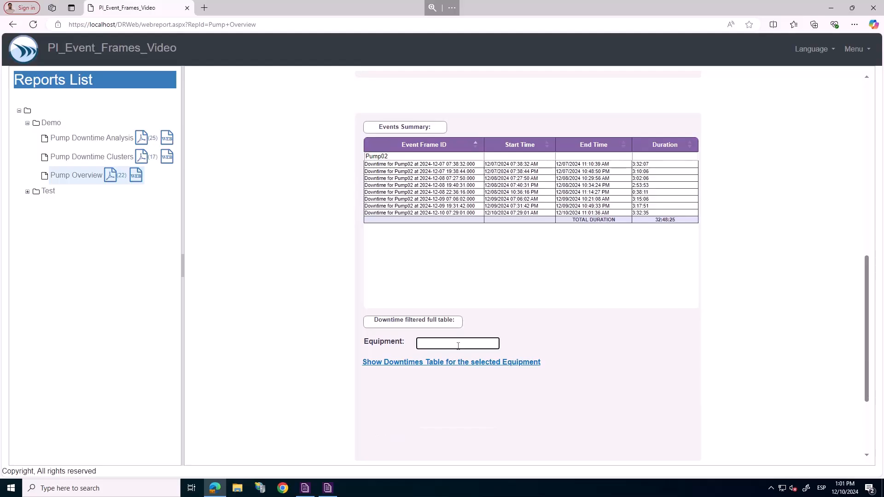
pyautogui.write('Pump02')
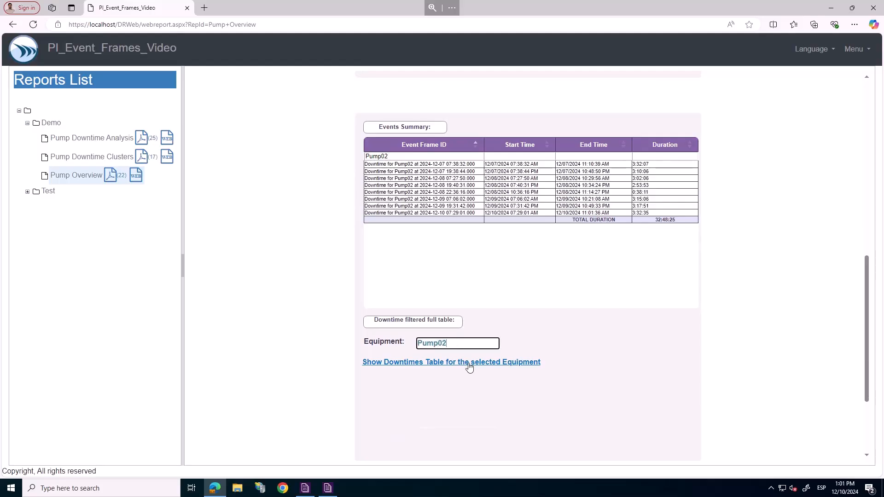
pyautogui.click(451, 361)
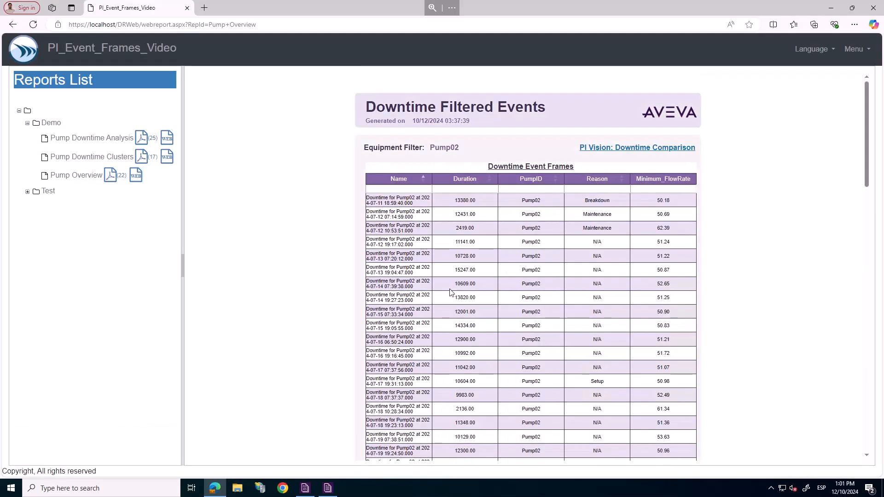
pyautogui.scroll(-3)
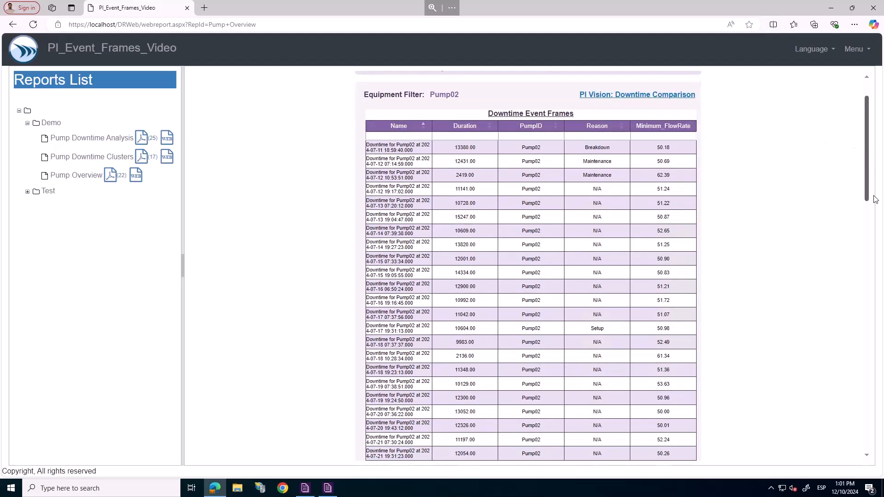
pyautogui.scroll(-3)
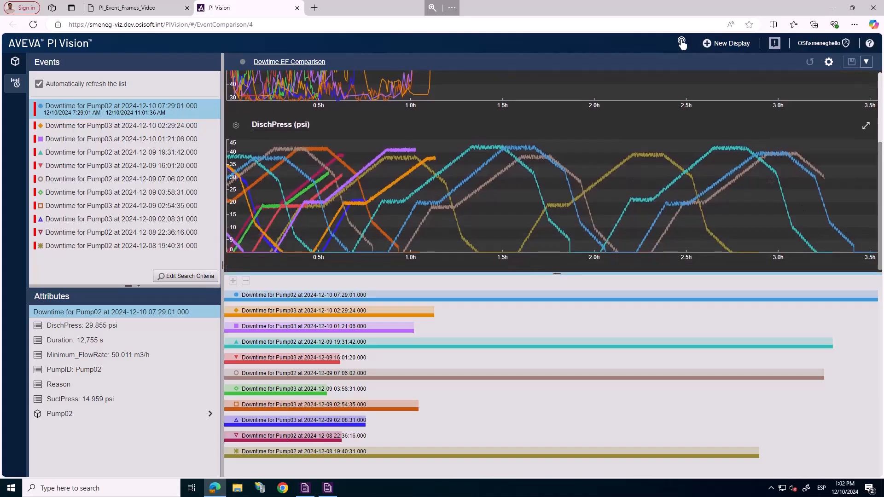
pyautogui.click(120, 122)
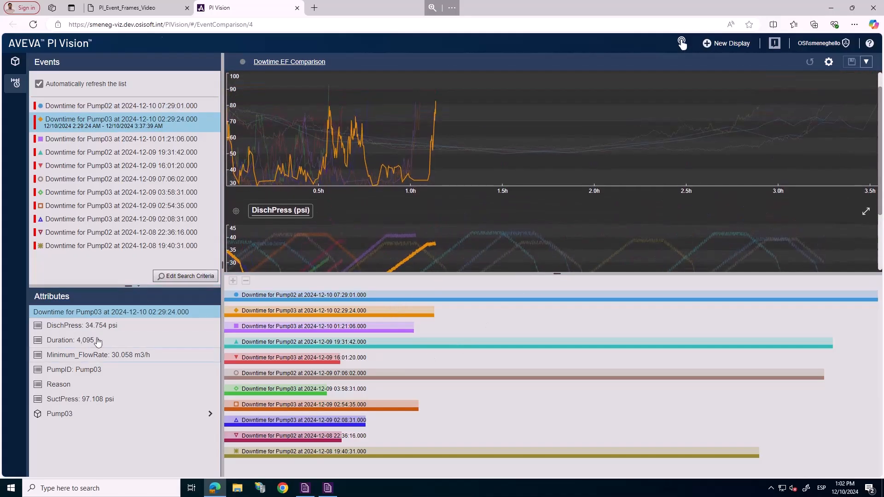
pyautogui.click(135, 7)
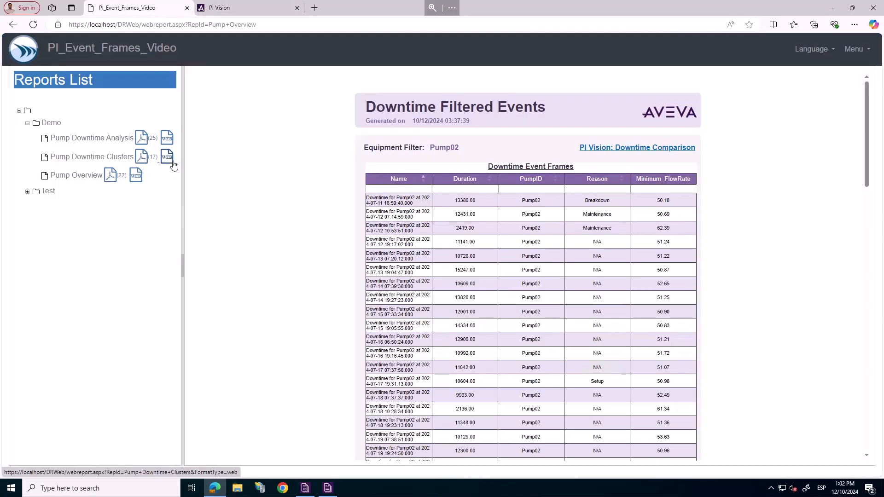
# Open Pump Downtime Clusters from 12/07/2024 midnight and review per-pump downtime tables and power charts.
pyautogui.click(167, 157)
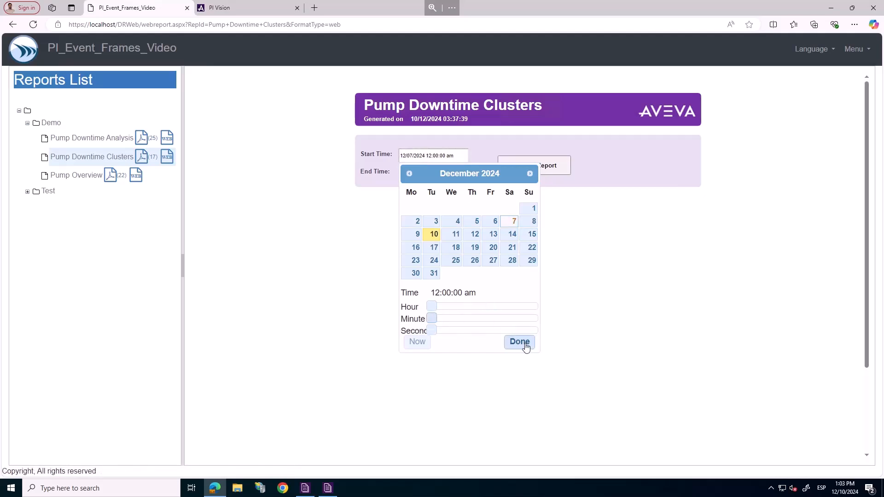
pyautogui.click(518, 341)
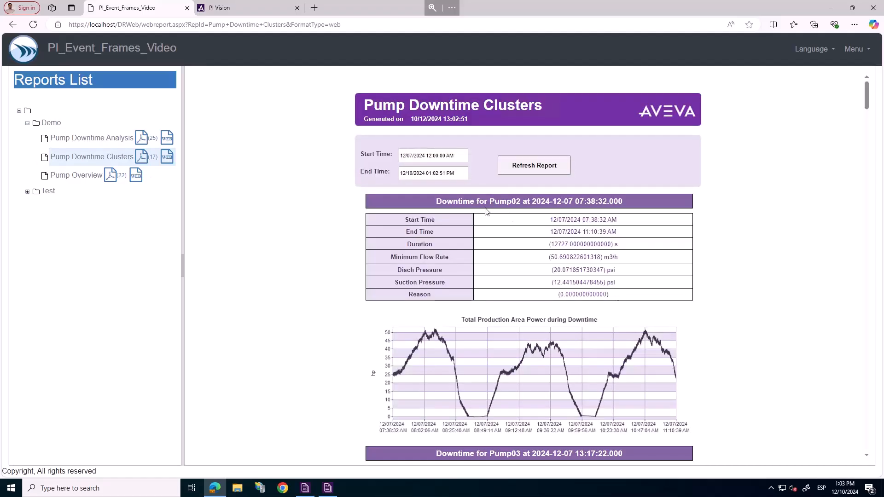
pyautogui.scroll(-3)
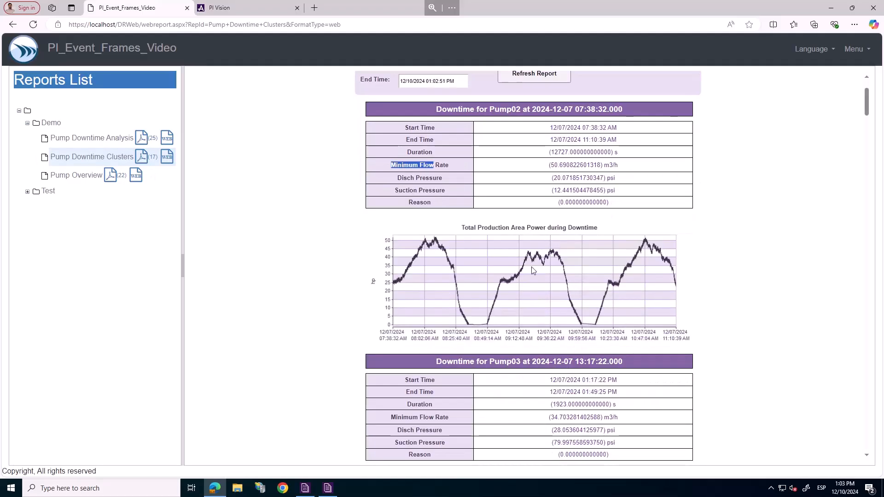
pyautogui.scroll(-3)
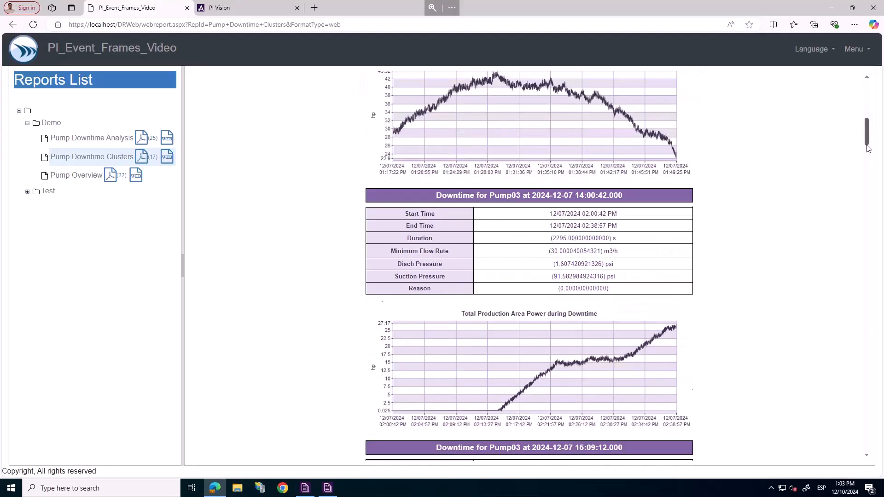
pyautogui.scroll(-3)
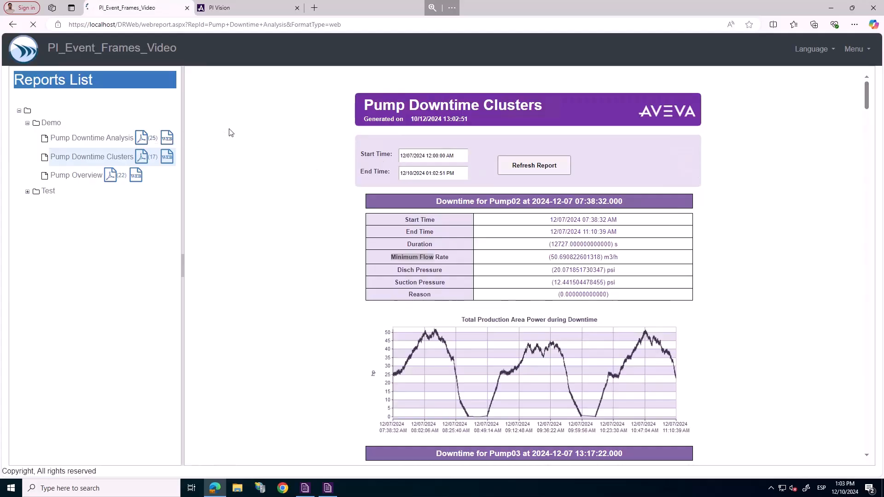
pyautogui.click(92, 137)
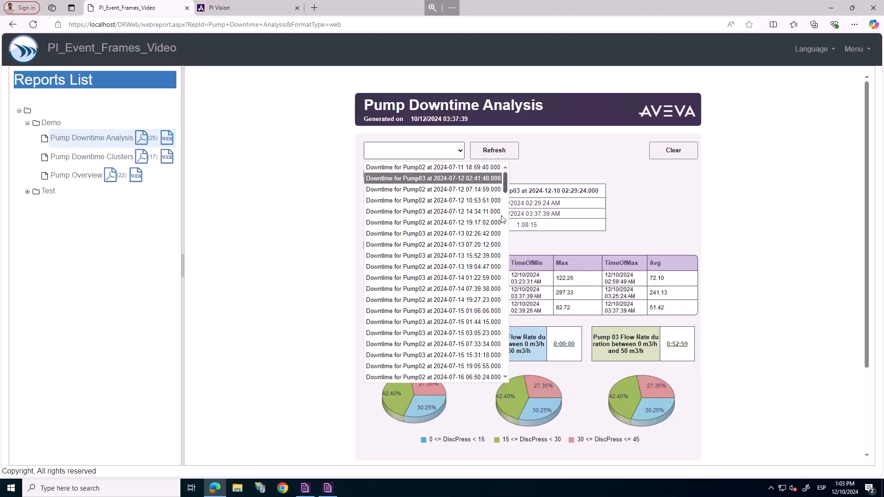
pyautogui.scroll(-3)
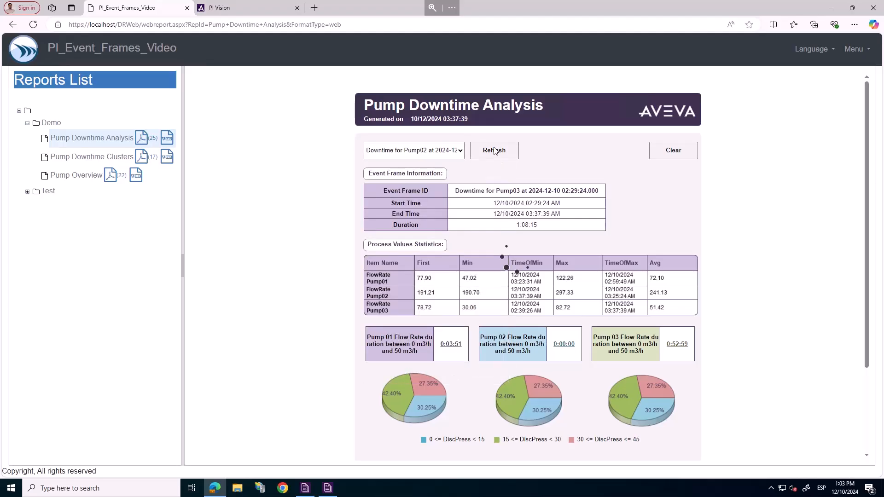
pyautogui.click(493, 150)
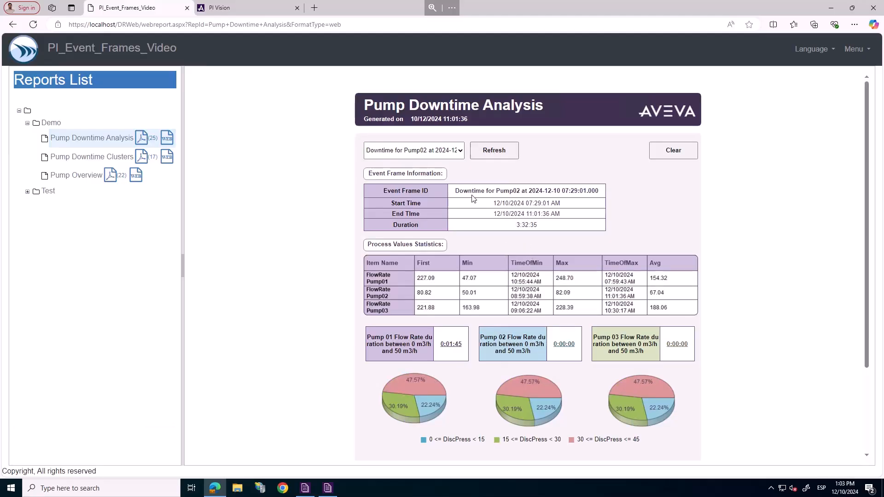
pyautogui.click(451, 343)
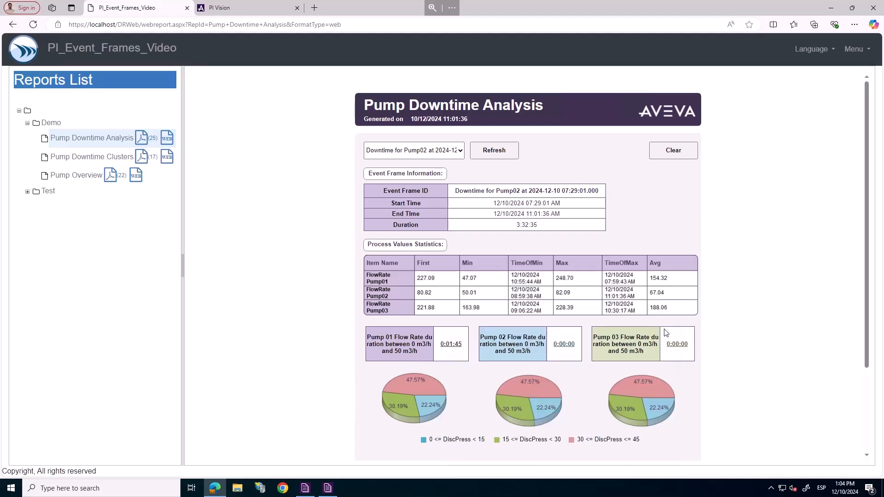
pyautogui.scroll(-3)
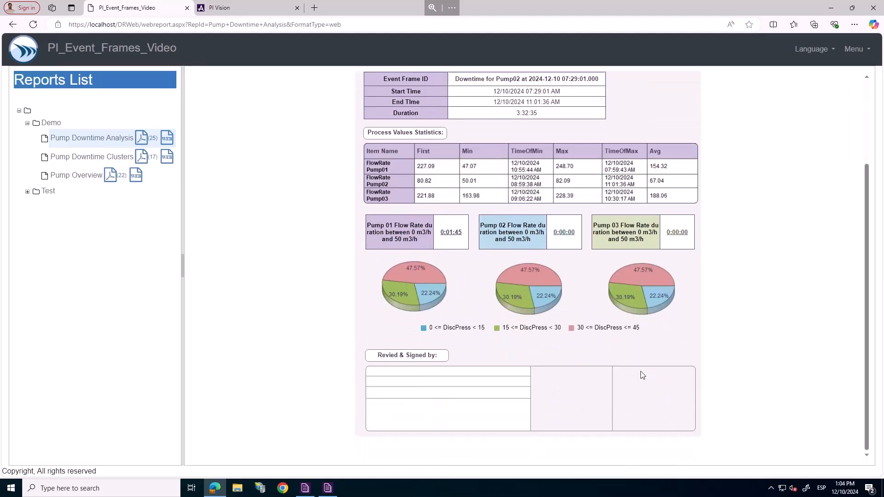
pyautogui.click(142, 137)
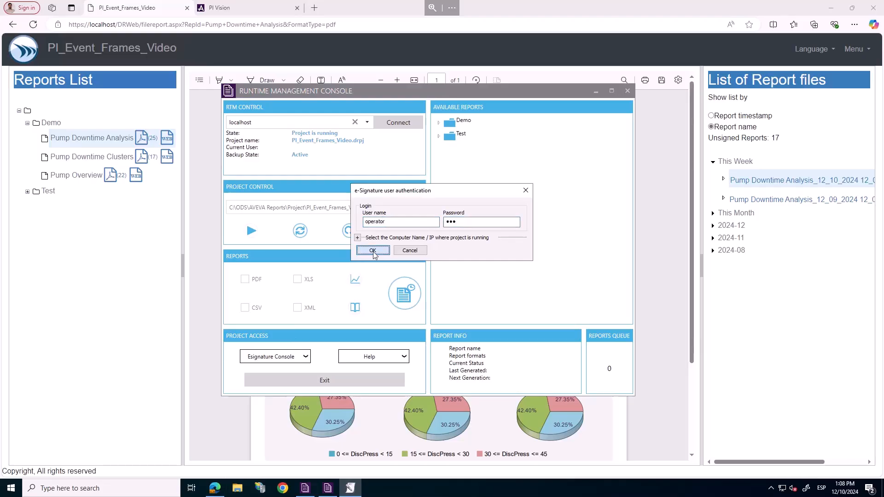
# Log in, choose the 12/10/2024 Pump Downtime Analysis report and enter comment 'some comments'.
pyautogui.click(372, 250)
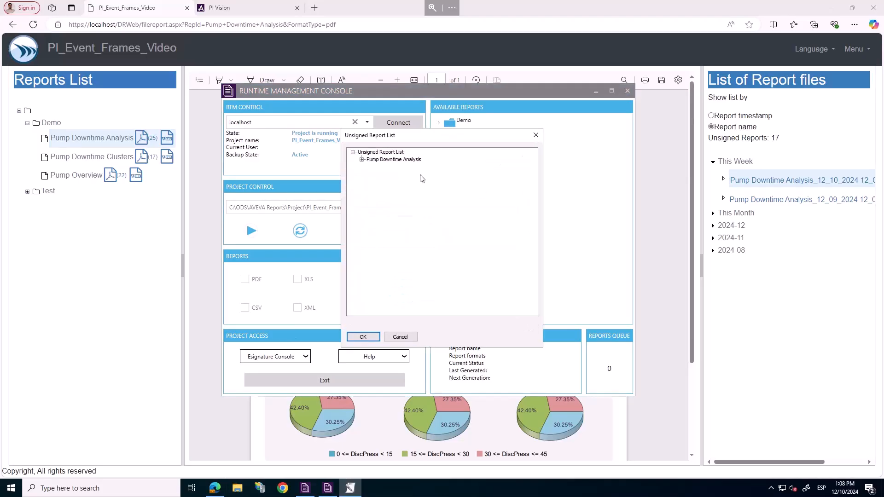
pyautogui.click(361, 159)
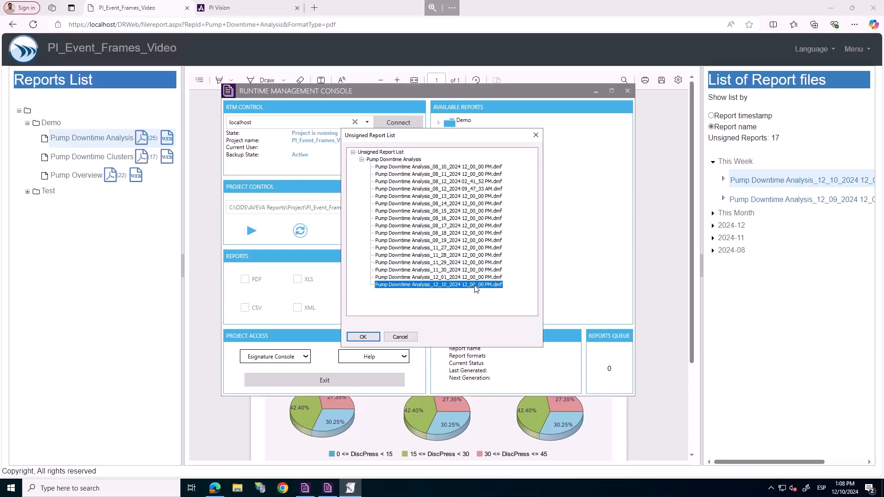
pyautogui.click(363, 337)
pyautogui.write('S')
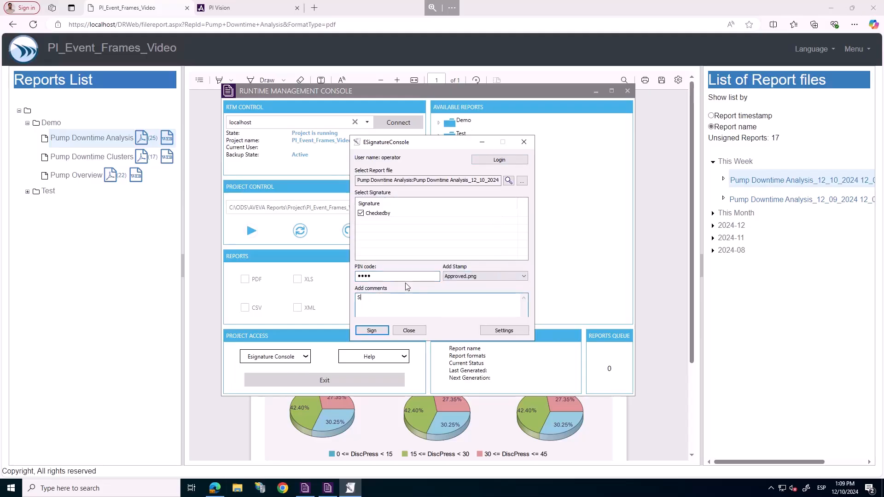
pyautogui.write('ome comments')
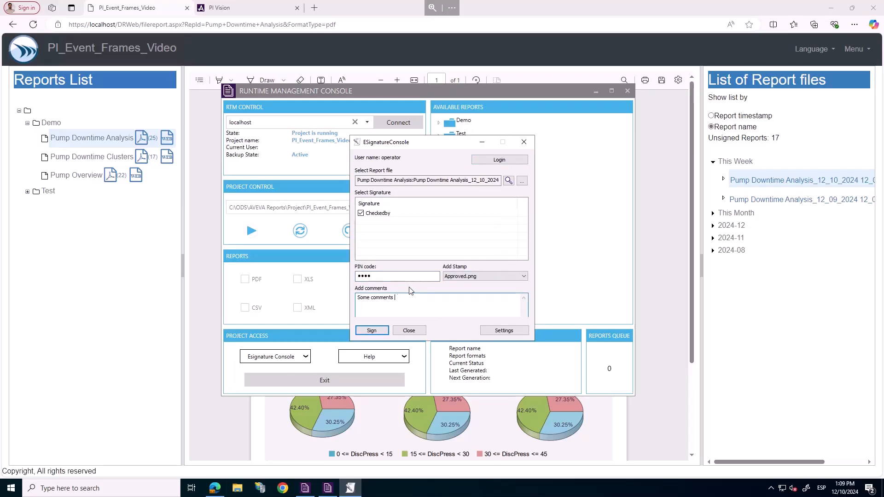
# Sign the PDF, close the console and reload the portal so unsigned reports show 16.
pyautogui.click(371, 331)
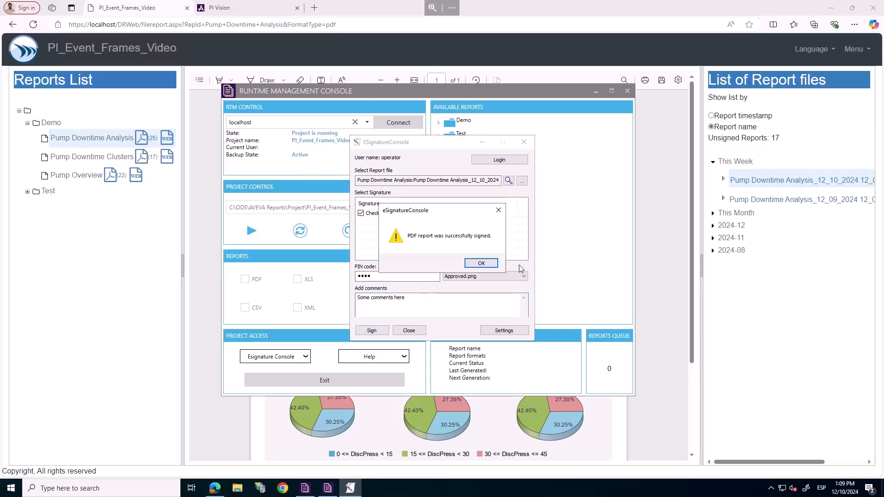
pyautogui.click(481, 264)
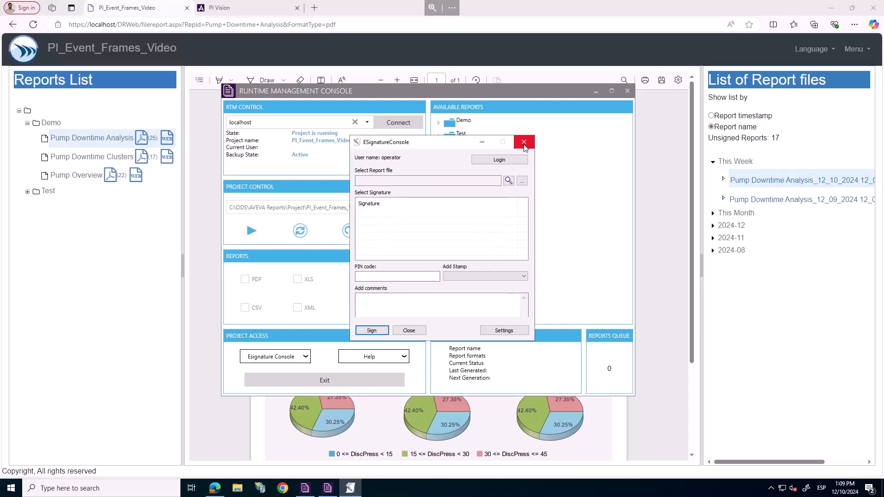
pyautogui.click(522, 142)
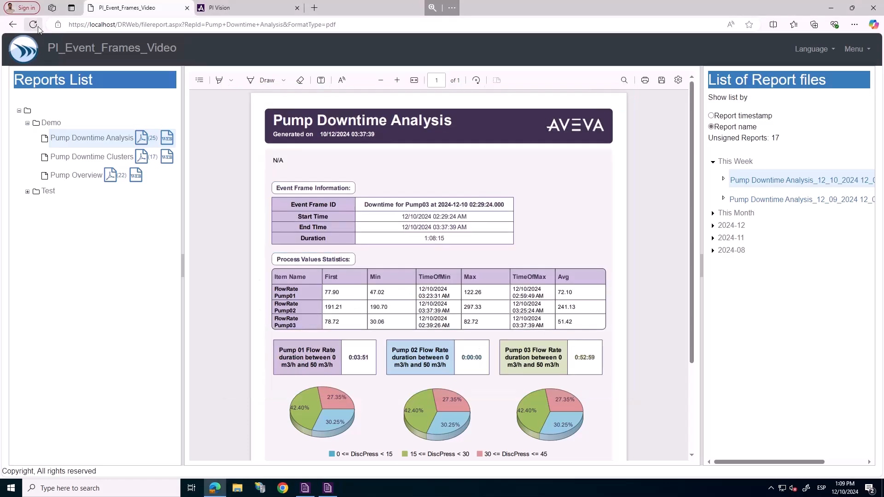
pyautogui.click(33, 24)
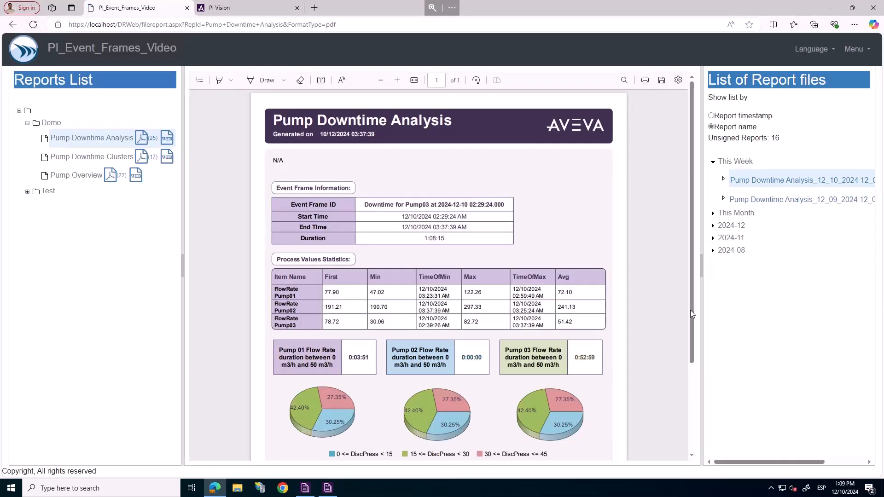
pyautogui.scroll(-3)
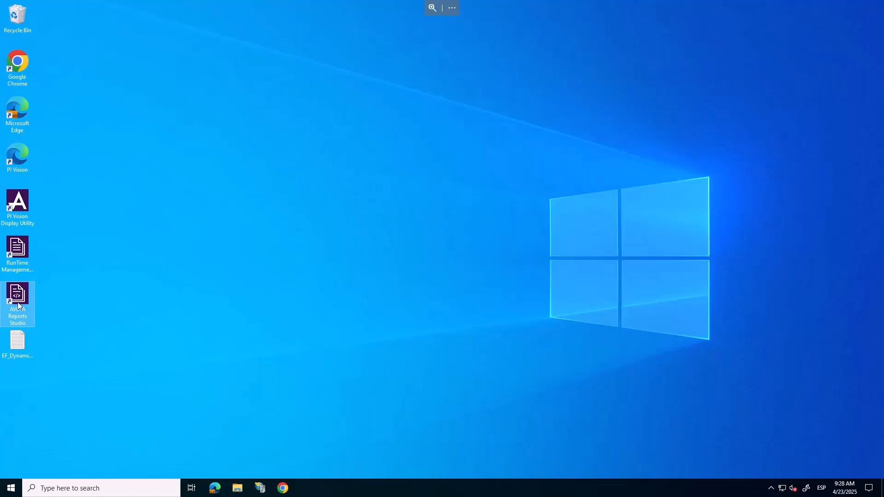
# Launch Reports Studio and open the local Demo project of example templates.
pyautogui.doubleClick(16, 300)
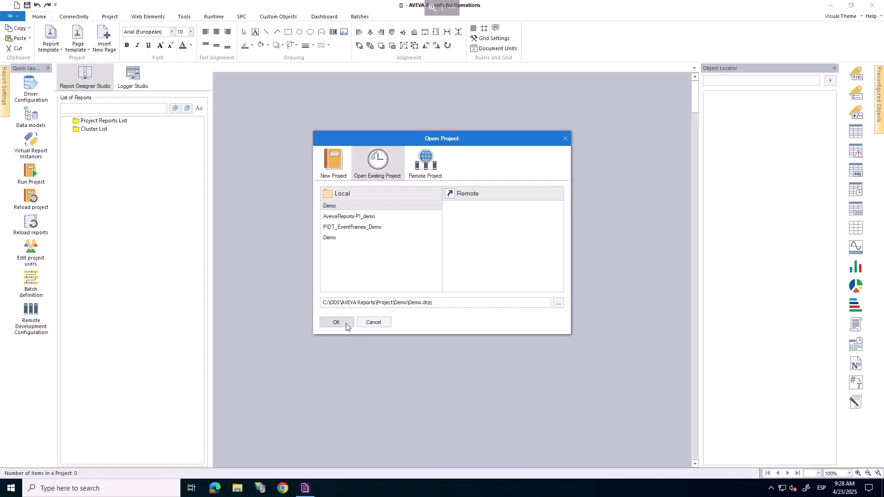
pyautogui.click(336, 322)
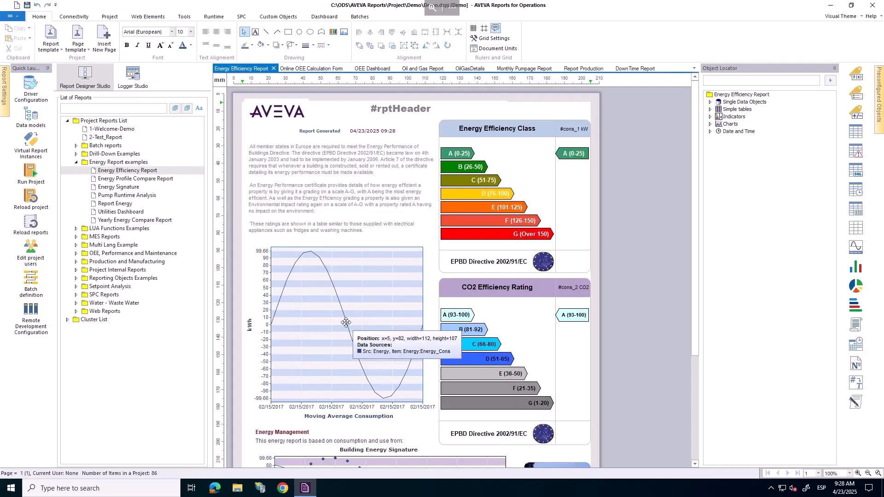
pyautogui.moveTo(699, 248)
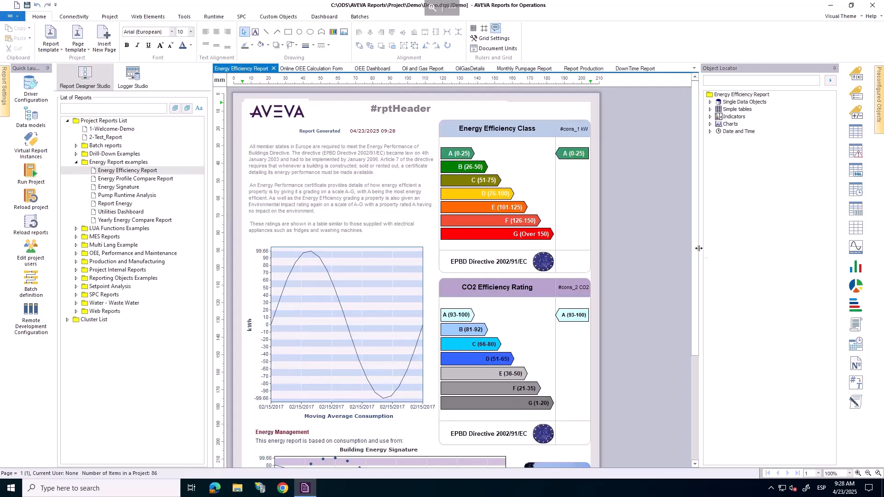
# Review the OEE Dashboard and Online OEE Calculation Form templates from the OEE examples folder.
pyautogui.scroll(-3)
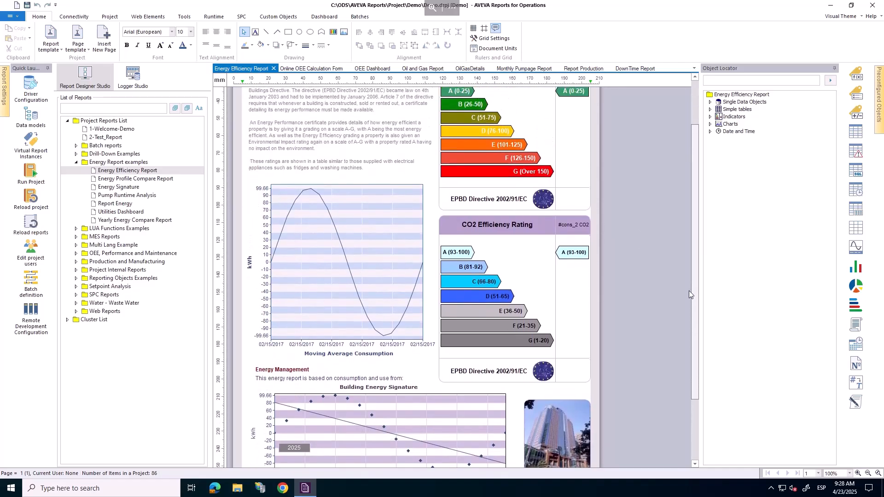
pyautogui.scroll(-3)
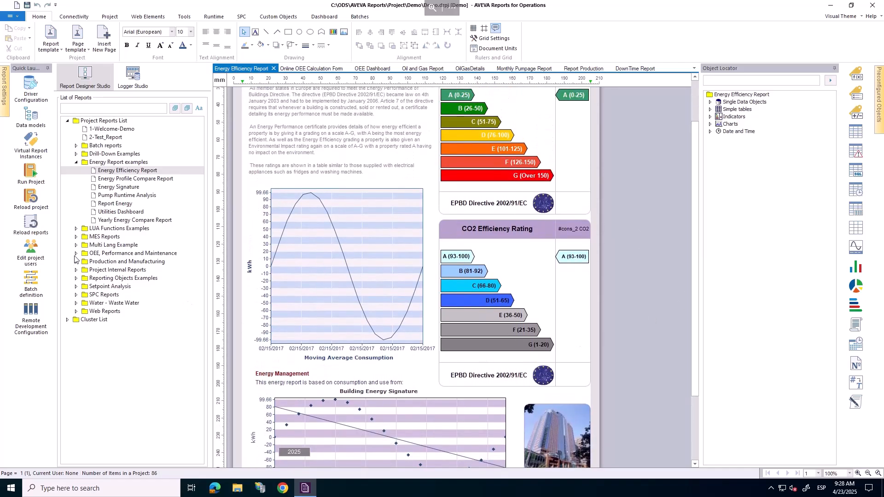
pyautogui.click(75, 253)
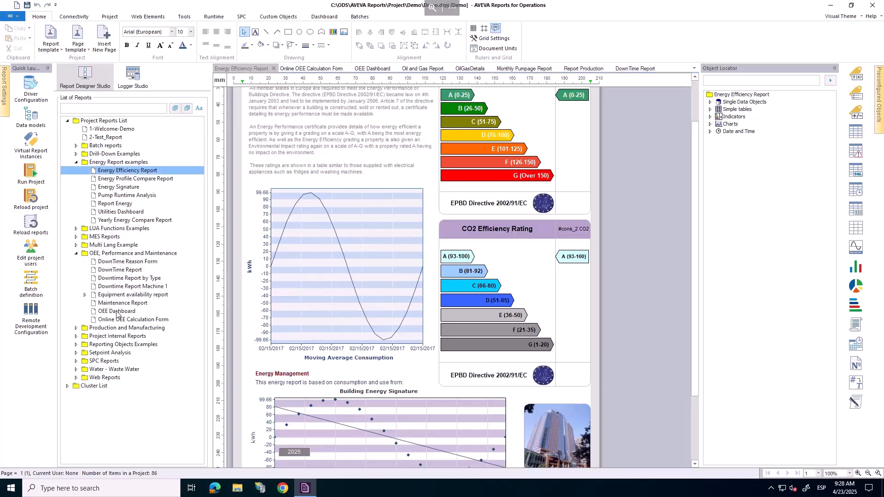
pyautogui.doubleClick(117, 311)
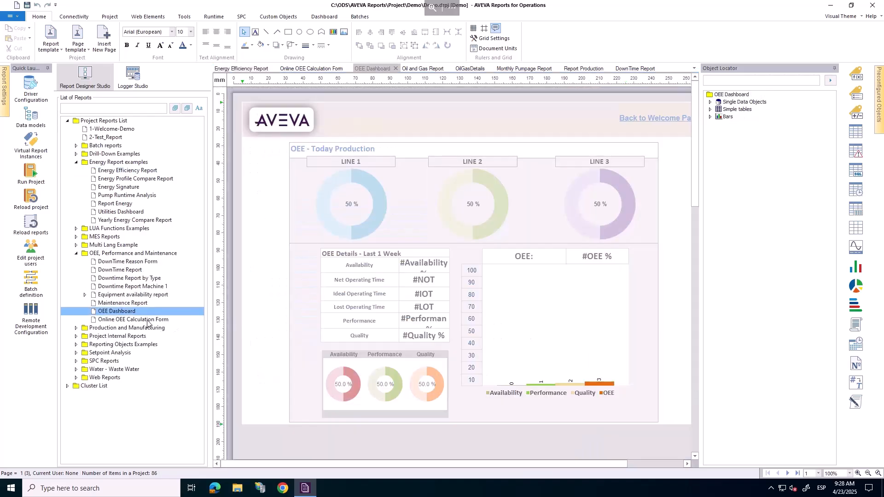
pyautogui.doubleClick(133, 320)
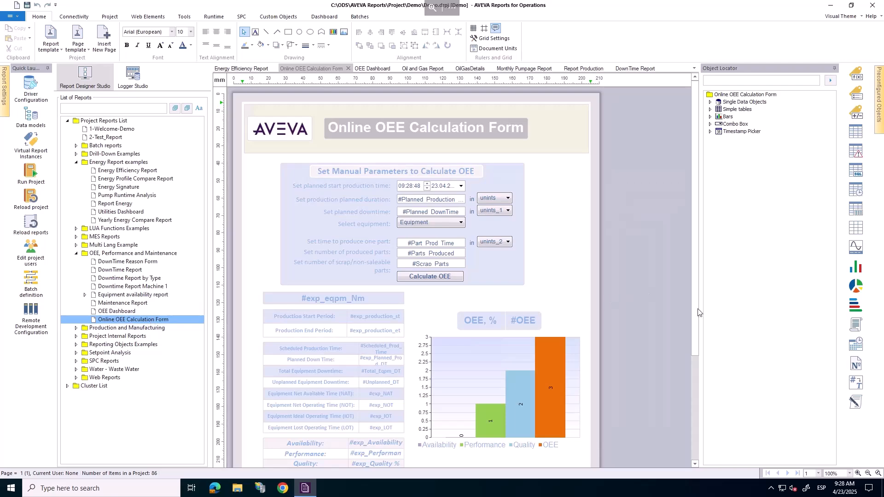
pyautogui.scroll(-3)
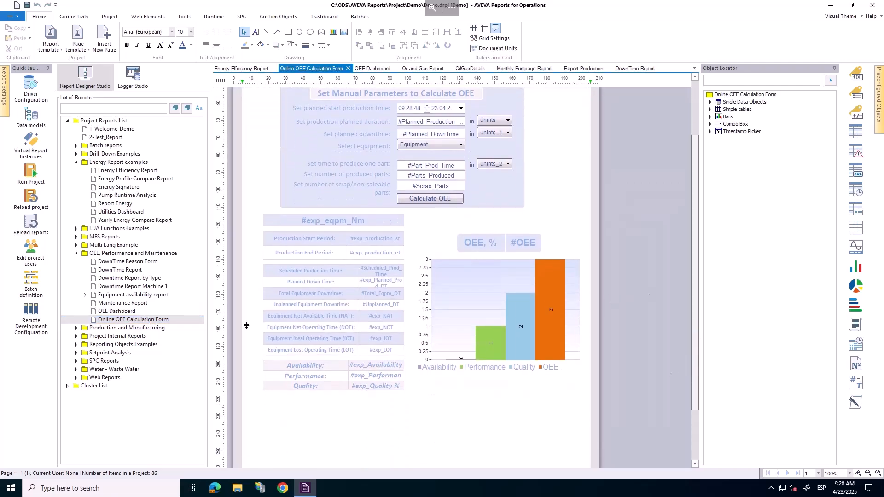
# Review the Report Production template from the Production and Manufacturing examples folder.
pyautogui.click(76, 328)
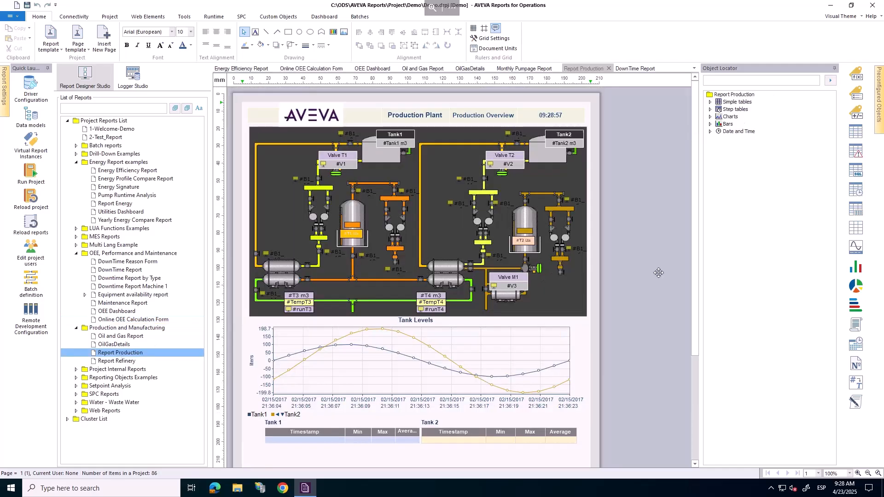
pyautogui.scroll(-3)
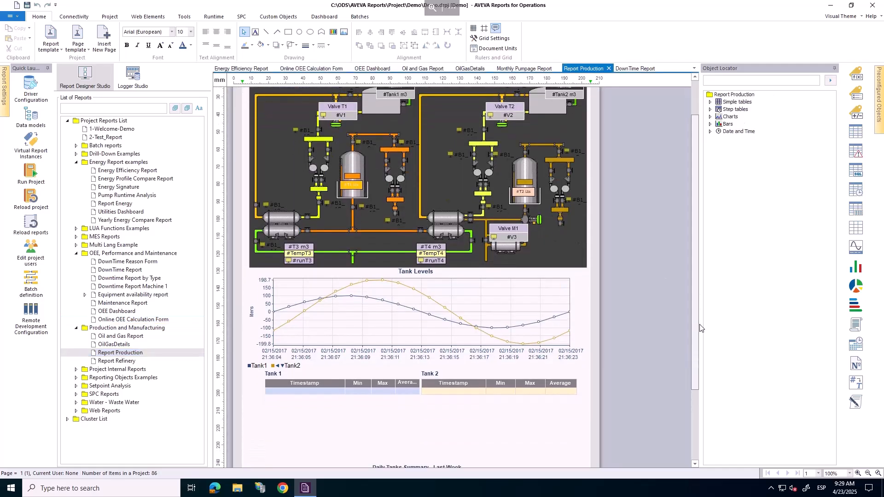
pyautogui.scroll(-3)
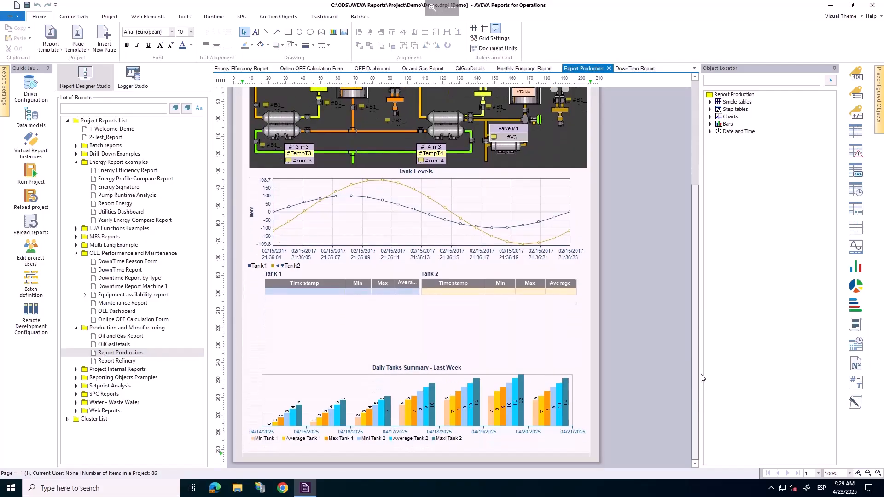